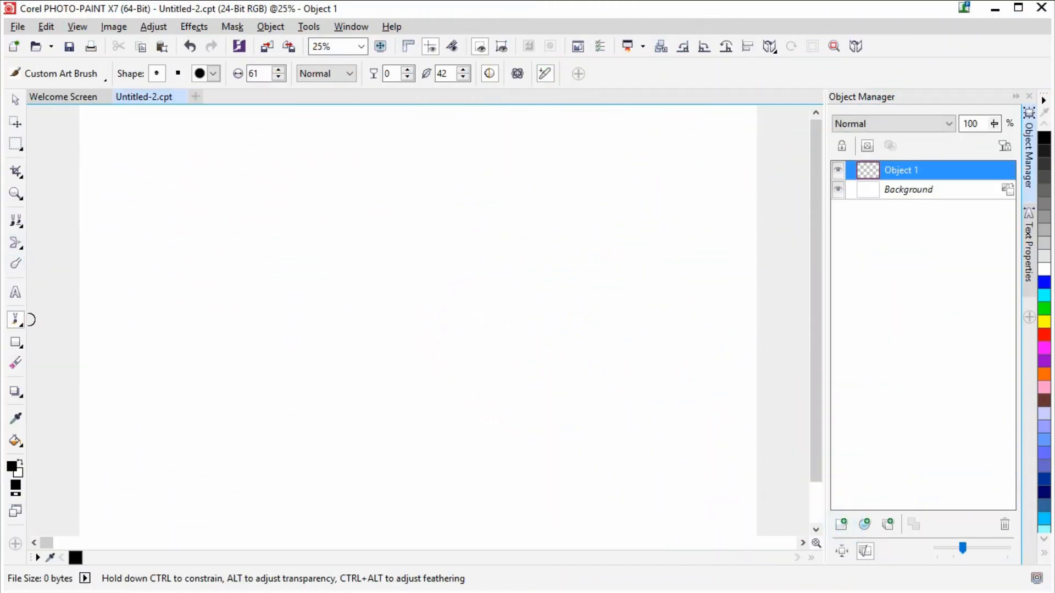
- Brush-sketch the hair strands, forehead curve, and face outline with eye and mouth
{"action": "left_click_drag", "start_coordinate": [242, 152], "coordinate": [287, 272]}
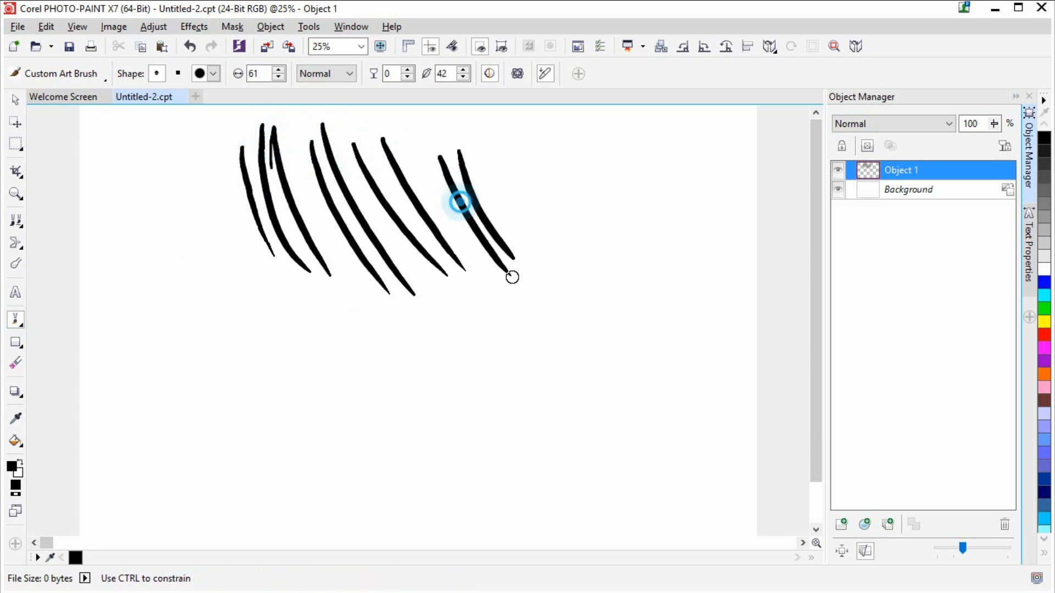
{"action": "left_click_drag", "start_coordinate": [524, 155], "coordinate": [564, 249]}
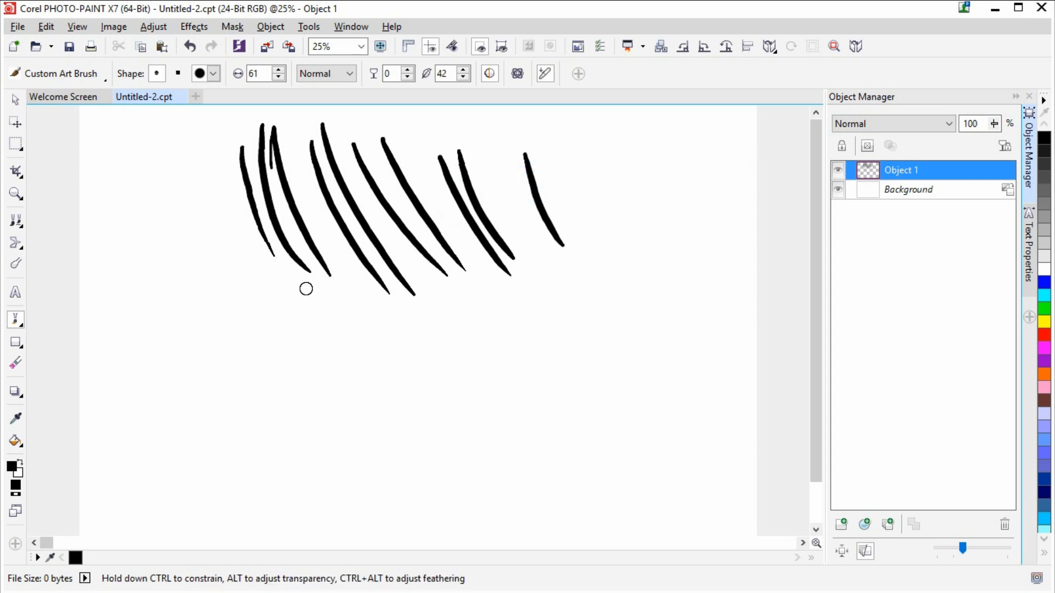
{"action": "left_click_drag", "start_coordinate": [328, 331], "coordinate": [416, 346]}
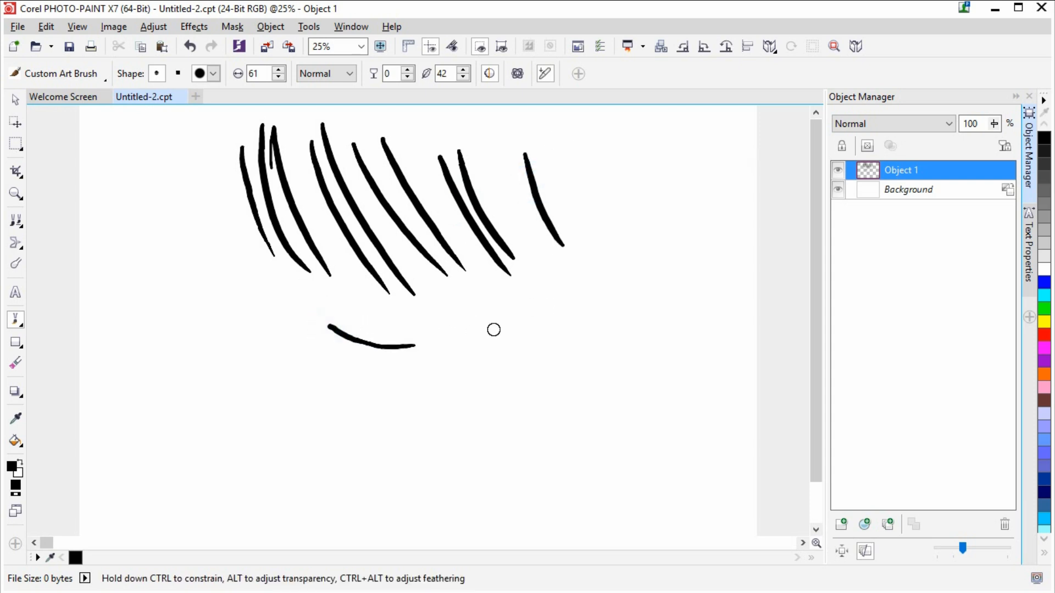
{"action": "left_click_drag", "start_coordinate": [491, 330], "coordinate": [592, 239]}
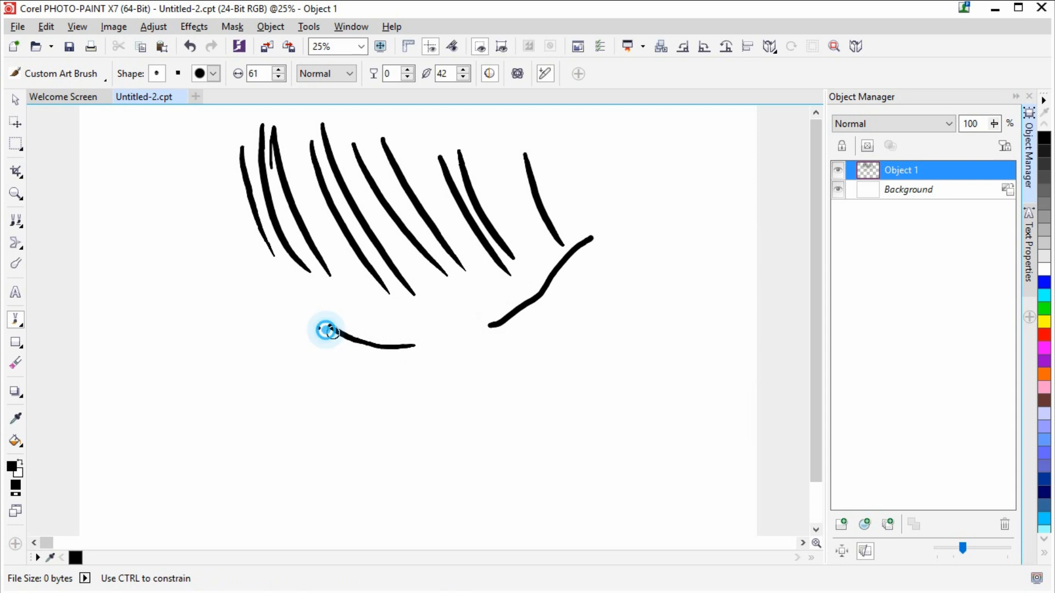
{"action": "left_click_drag", "start_coordinate": [330, 330], "coordinate": [525, 428]}
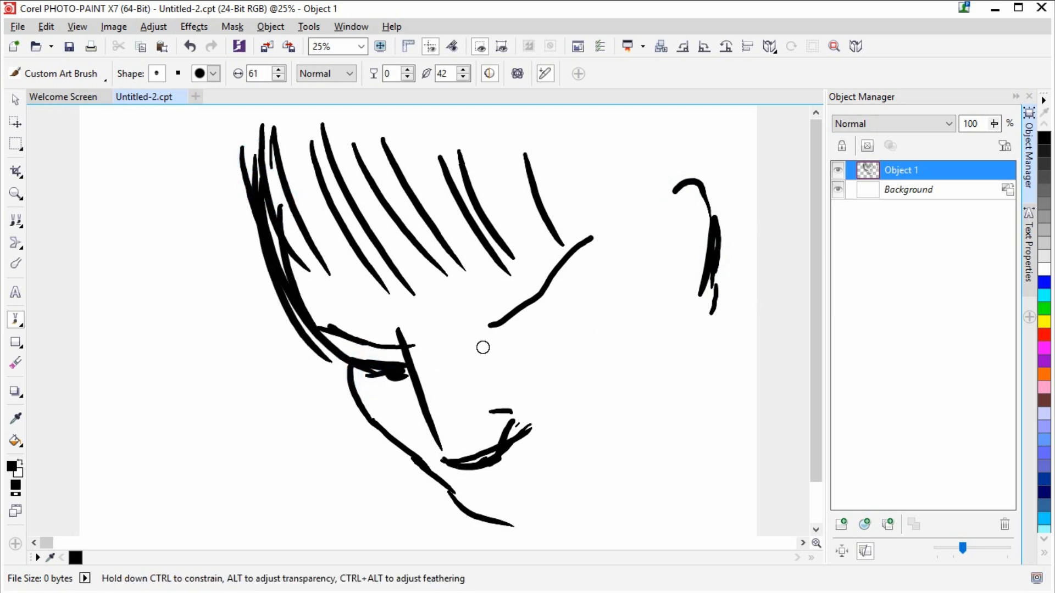
- Add lashes to the right eye and chin strokes, then flip the sketch horizontally
{"action": "left_click_drag", "start_coordinate": [483, 347], "coordinate": [583, 315]}
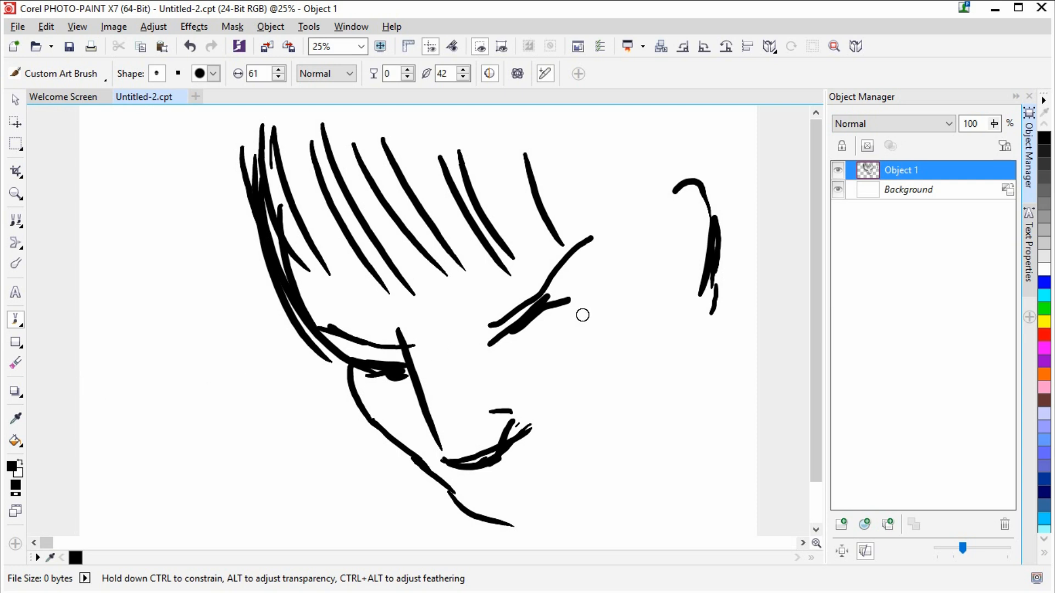
{"action": "left_click_drag", "start_coordinate": [582, 314], "coordinate": [545, 327]}
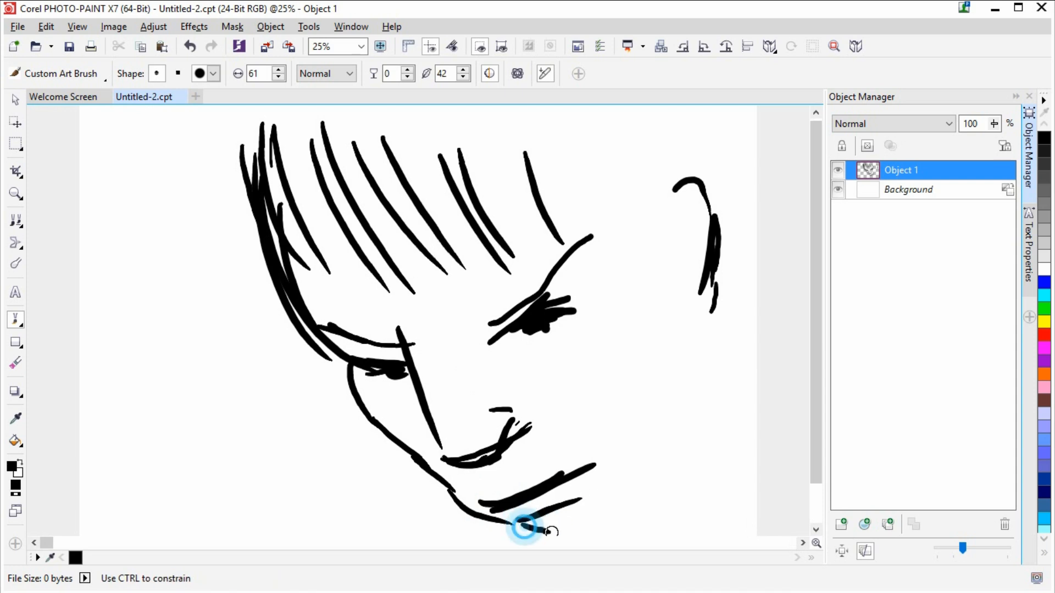
{"action": "left_click_drag", "start_coordinate": [524, 527], "coordinate": [671, 320]}
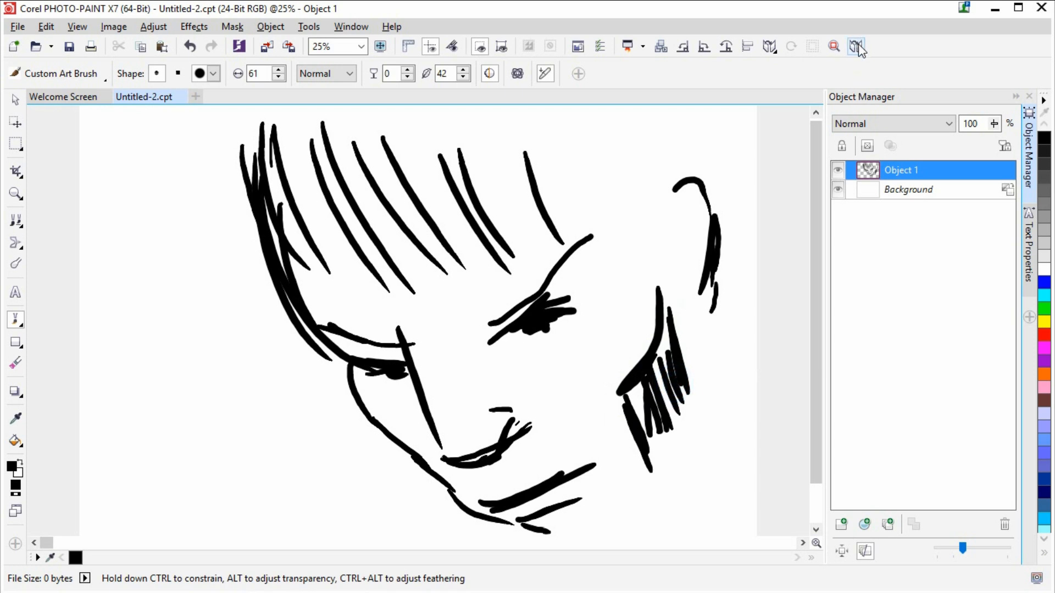
{"action": "mouse_move", "coordinate": [855, 46]}
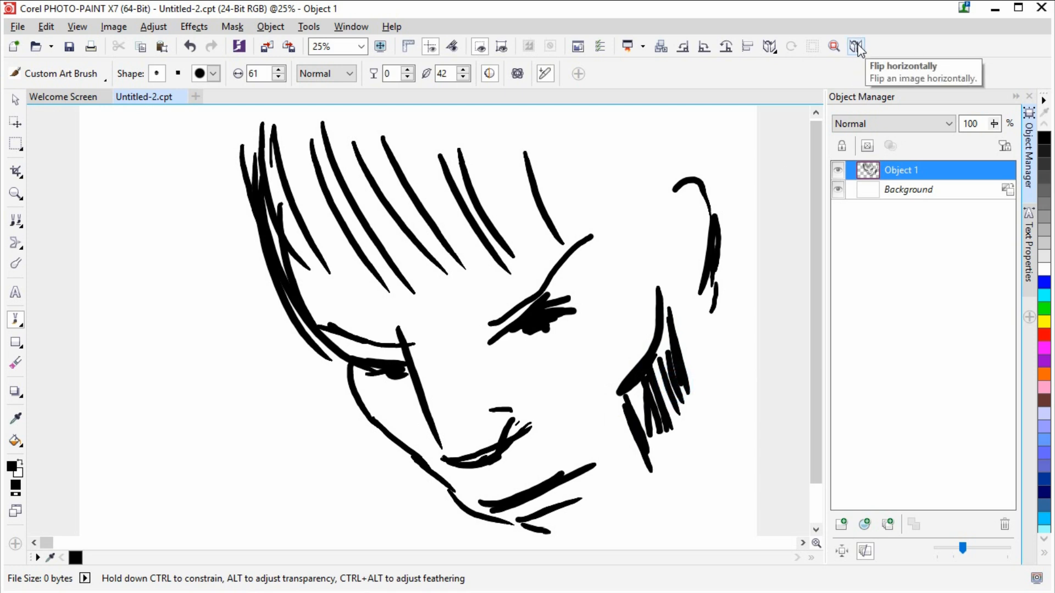
{"action": "left_click", "coordinate": [856, 46]}
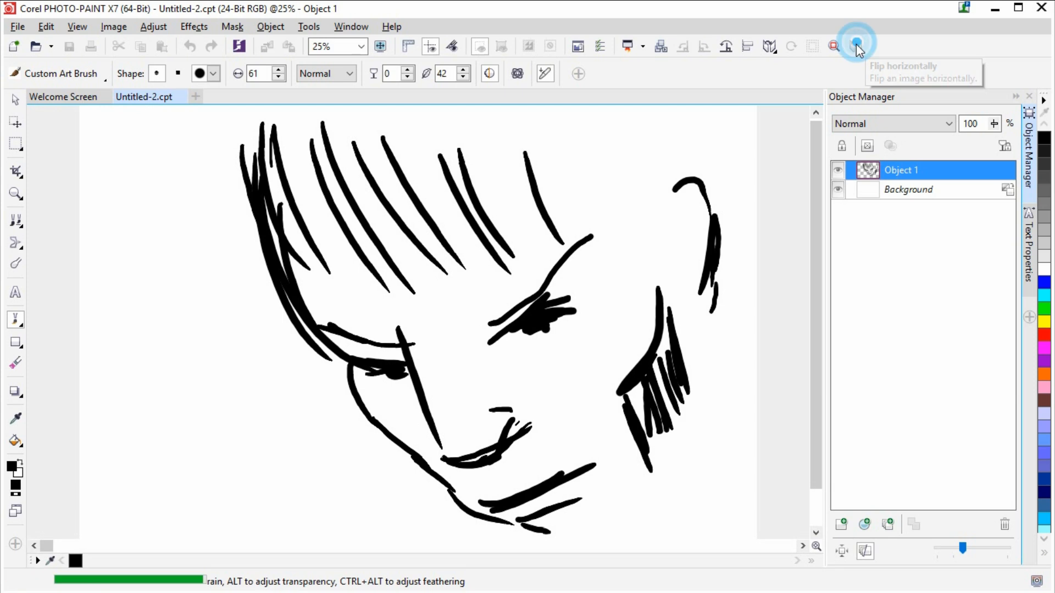
{"action": "left_click", "coordinate": [834, 46]}
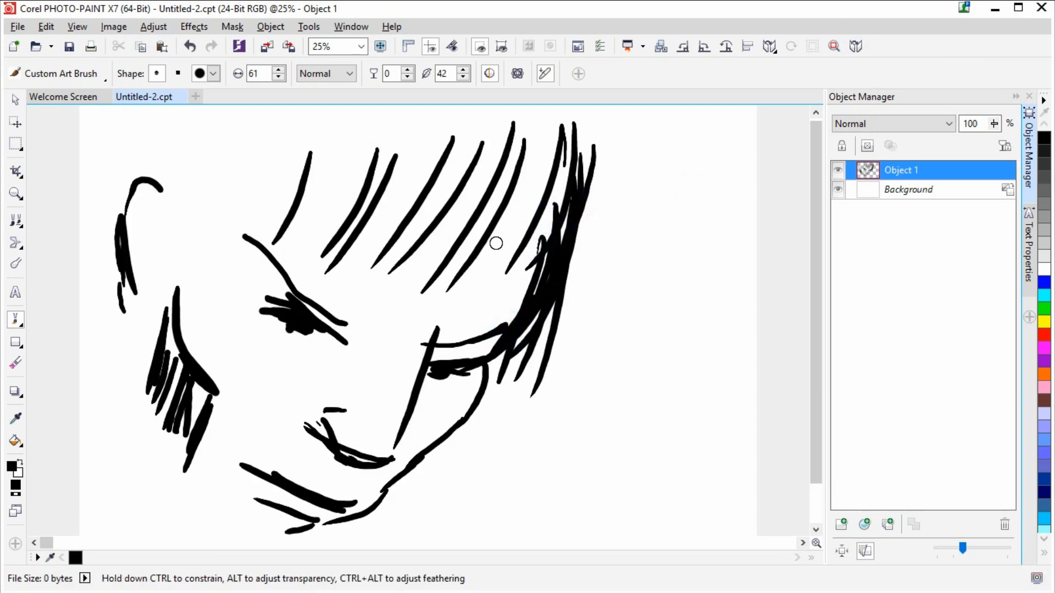
- Paint extra hair strands across the upper left of the sketch
{"action": "left_click_drag", "start_coordinate": [496, 243], "coordinate": [480, 205]}
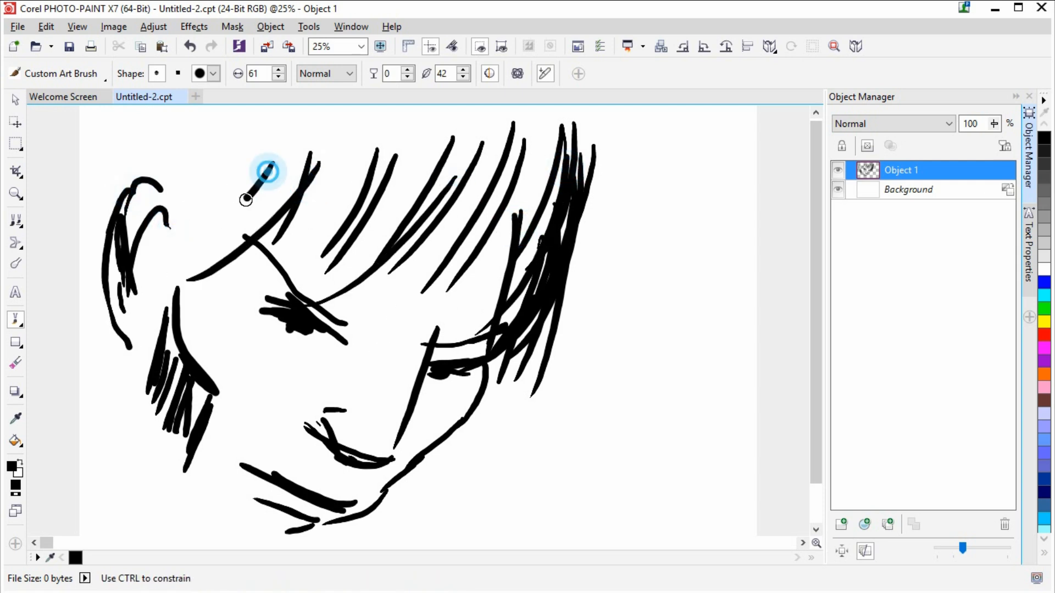
{"action": "left_click_drag", "start_coordinate": [268, 171], "coordinate": [242, 132]}
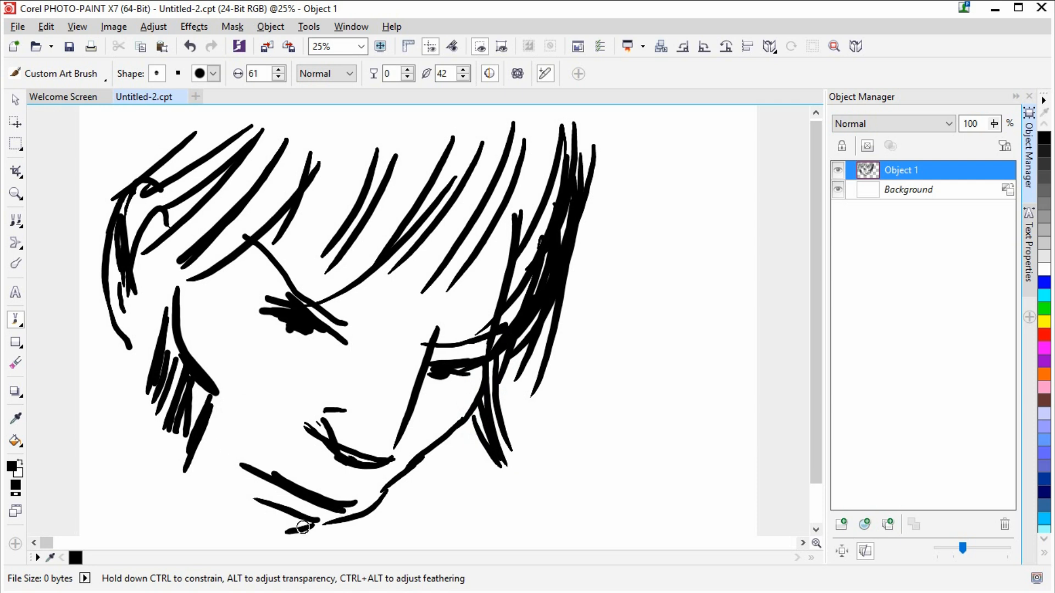
{"action": "left_click_drag", "start_coordinate": [302, 527], "coordinate": [294, 440]}
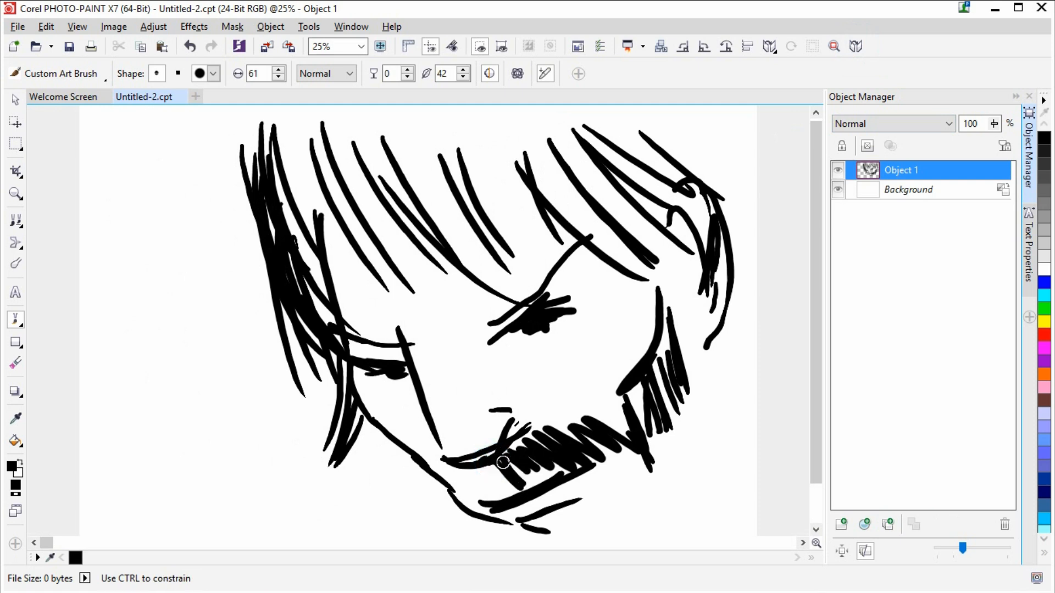
- Hatch a dense beard along the chin, under the chin and the right jaw
{"action": "left_click_drag", "start_coordinate": [501, 462], "coordinate": [414, 482]}
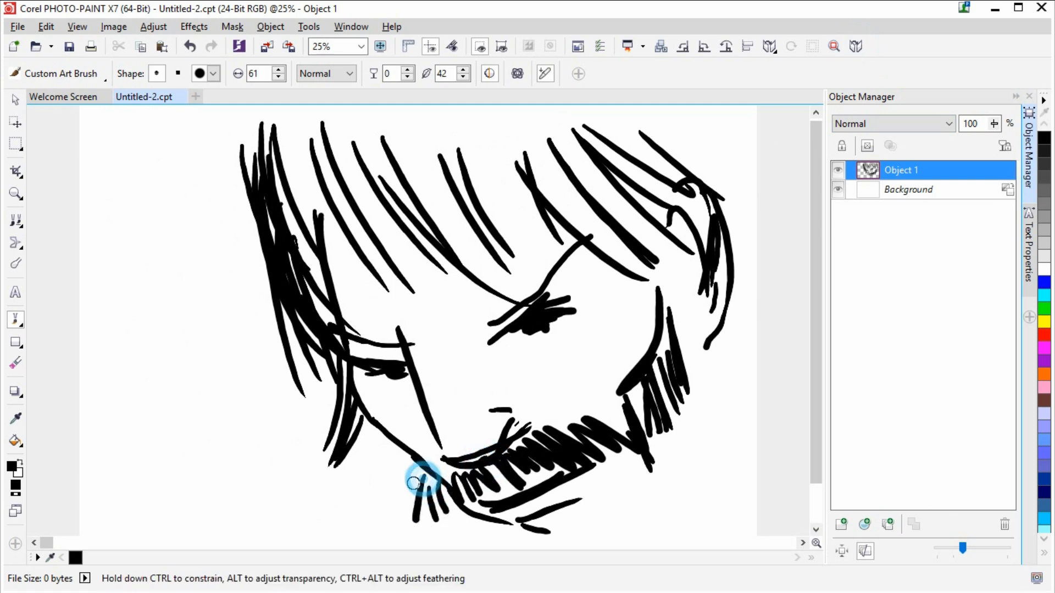
{"action": "left_click_drag", "start_coordinate": [417, 483], "coordinate": [613, 413]}
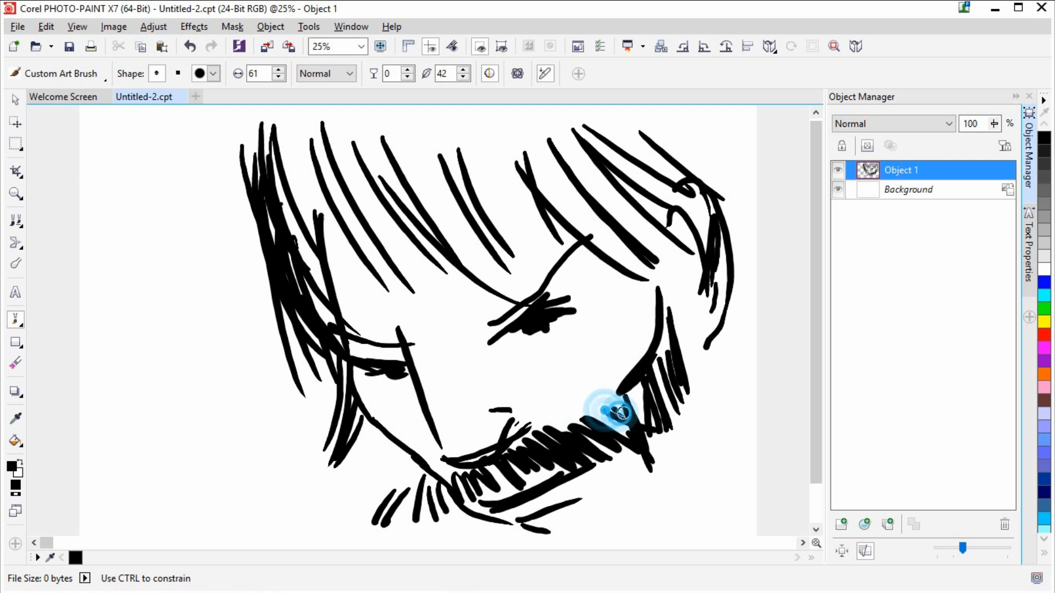
{"action": "left_click_drag", "start_coordinate": [615, 414], "coordinate": [724, 407]}
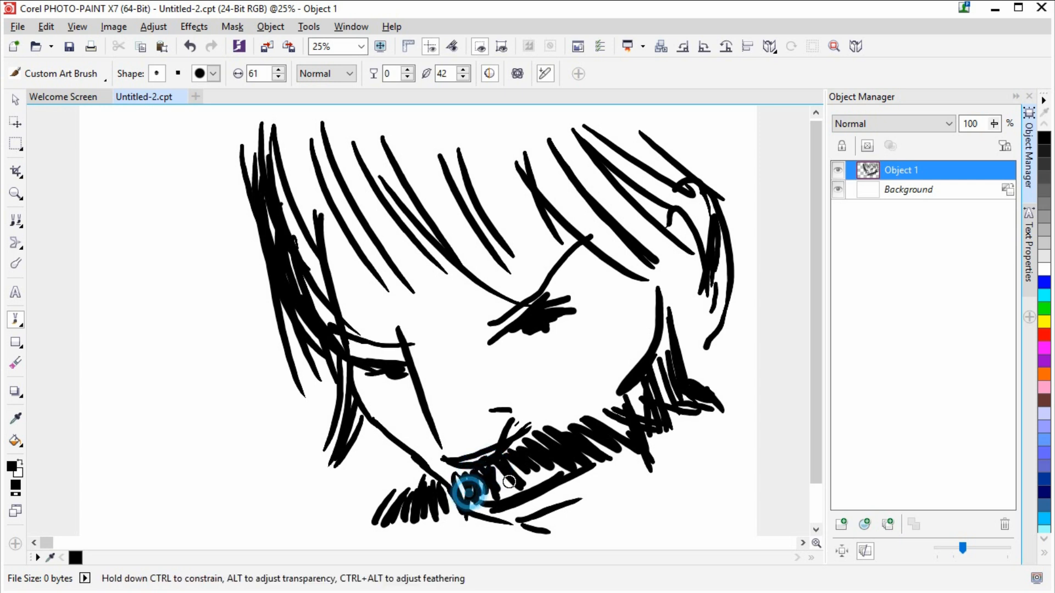
{"action": "left_click_drag", "start_coordinate": [471, 491], "coordinate": [562, 524]}
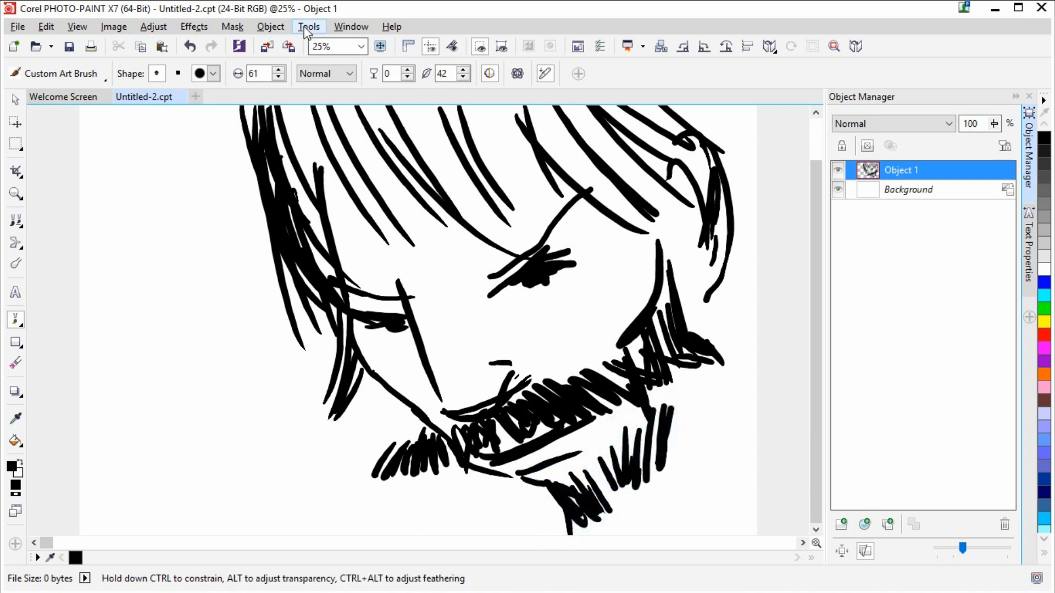
- Open the Options dialog on its Customization page from the Tools menu
{"action": "left_click", "coordinate": [308, 26]}
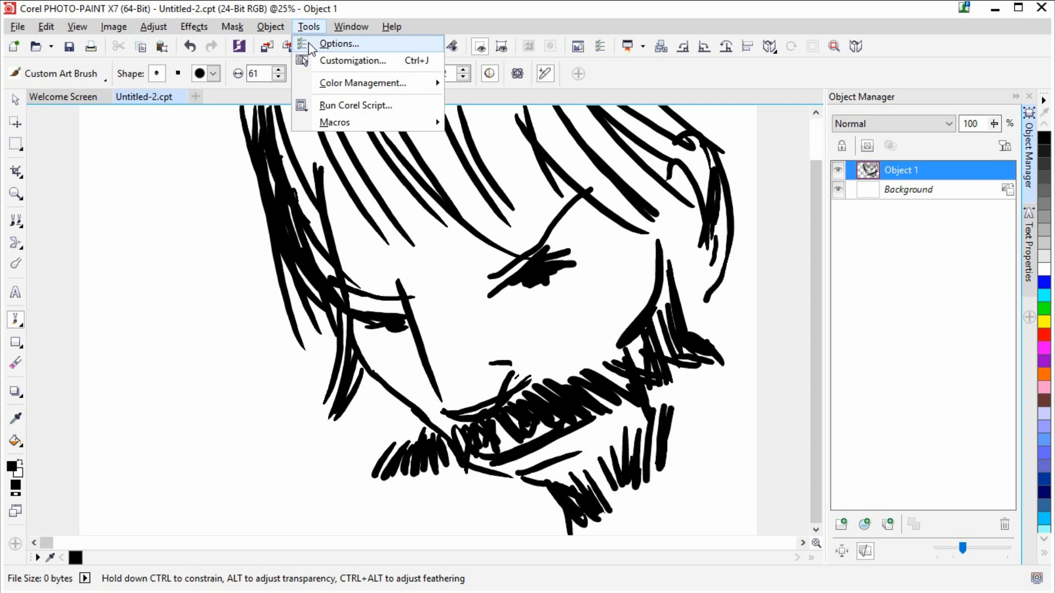
{"action": "mouse_move", "coordinate": [343, 66]}
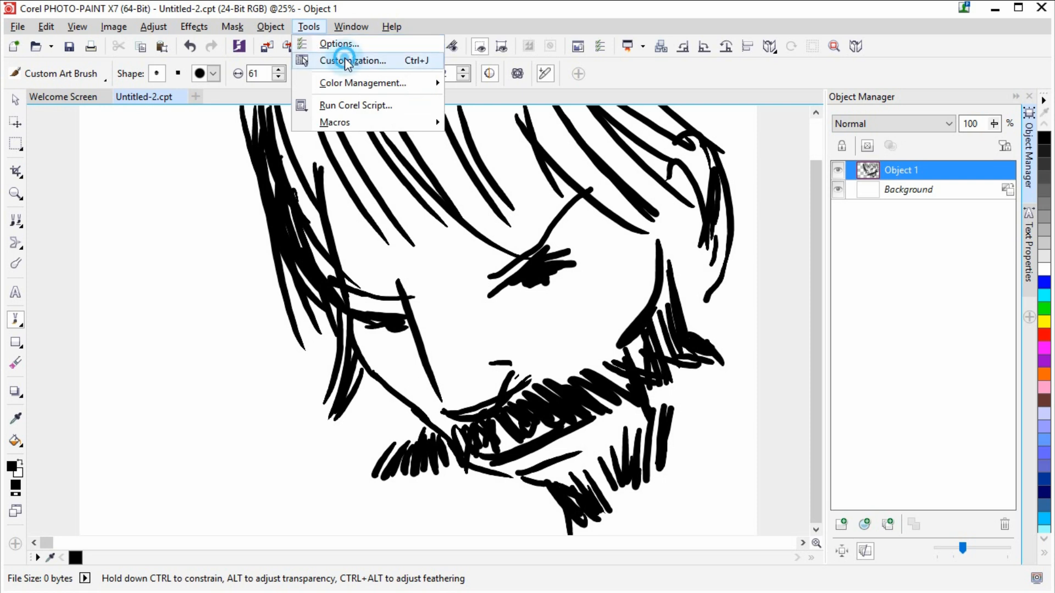
{"action": "left_click", "coordinate": [354, 61]}
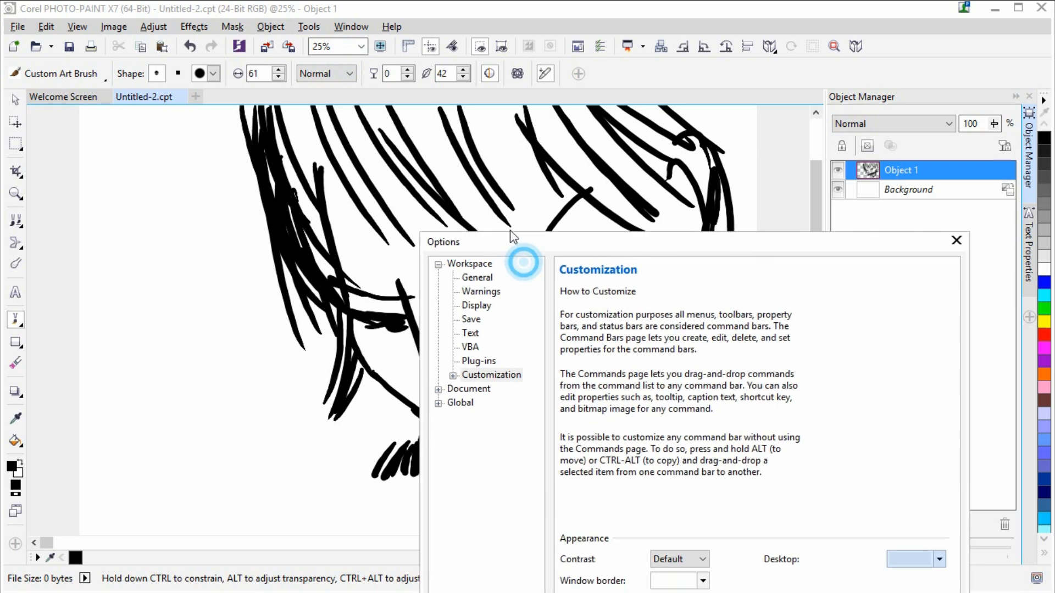
- Show Customization's Image commands and select the Horizontally flip command
{"action": "left_click", "coordinate": [453, 375]}
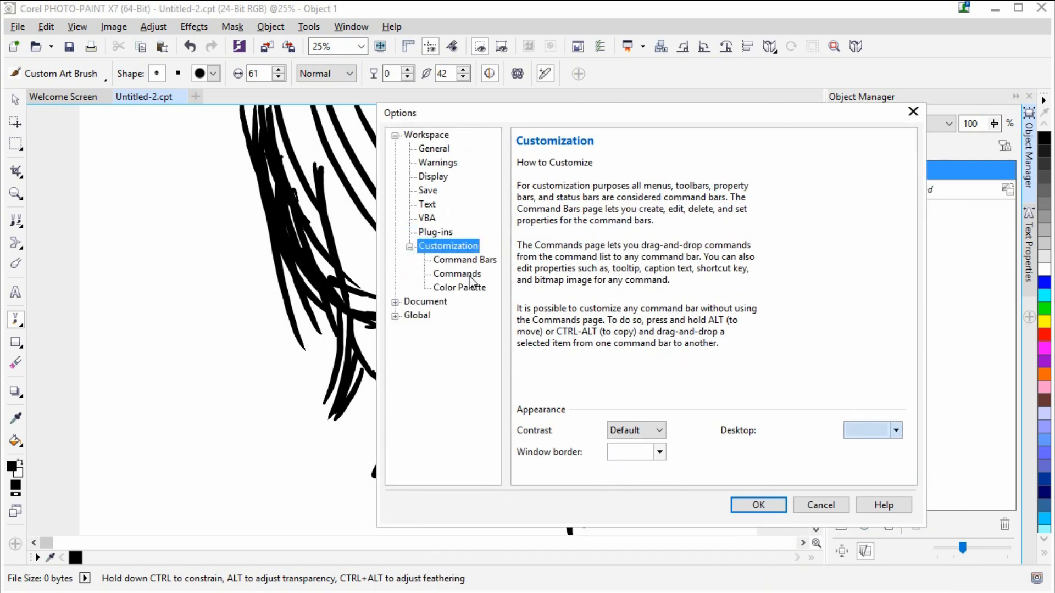
{"action": "left_click", "coordinate": [456, 273]}
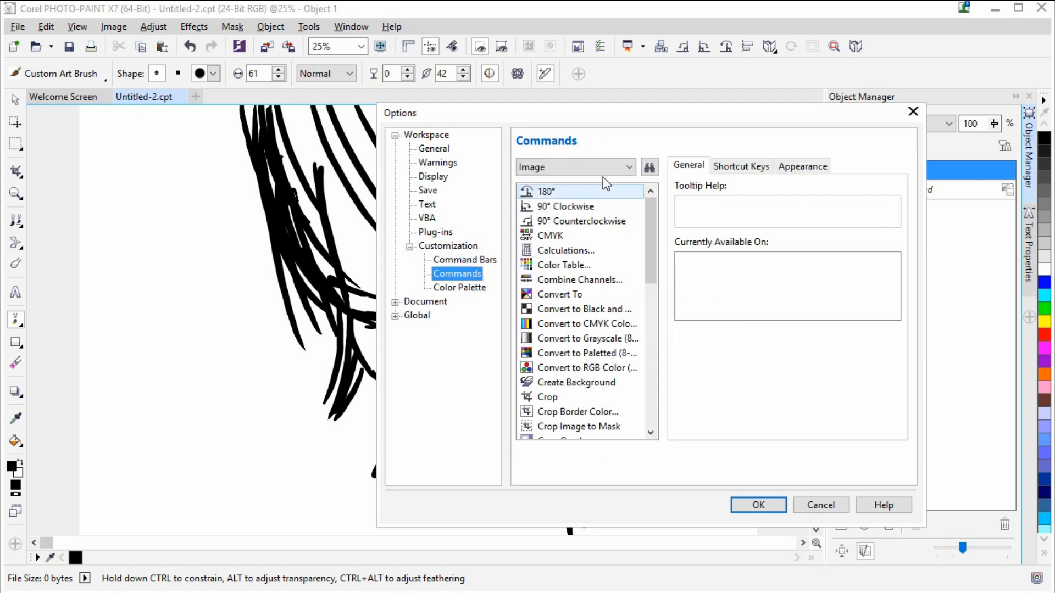
{"action": "left_click", "coordinate": [574, 168]}
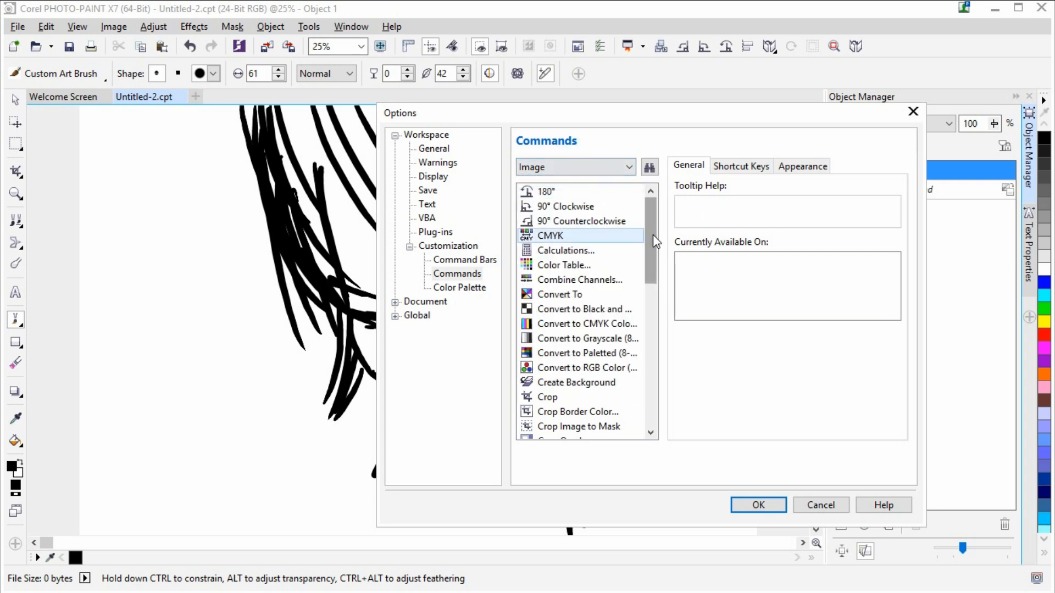
{"action": "scroll", "scroll_direction": "down", "scroll_amount": 3}
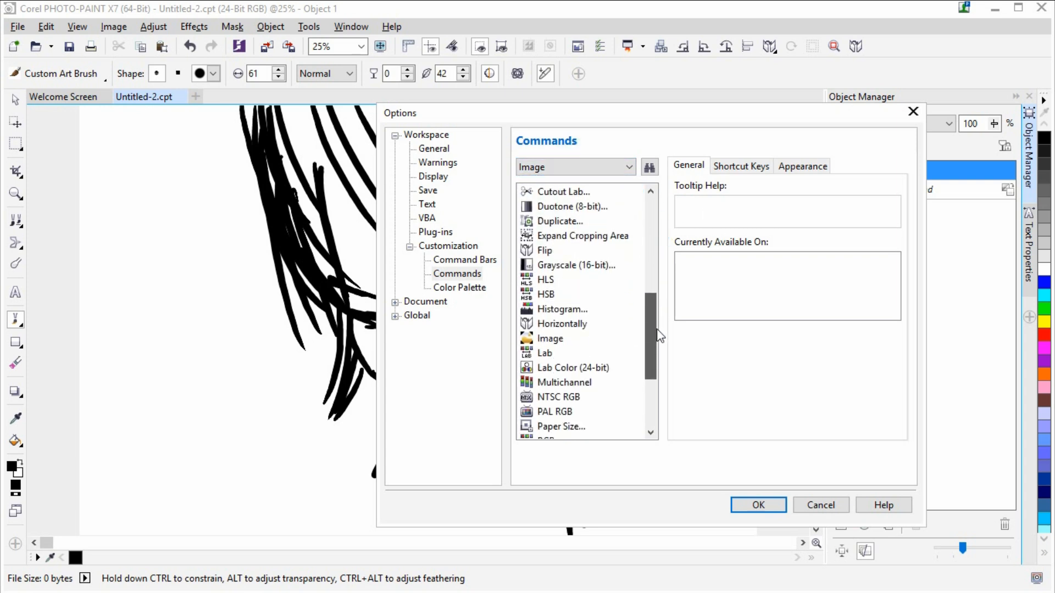
{"action": "left_click", "coordinate": [561, 308]}
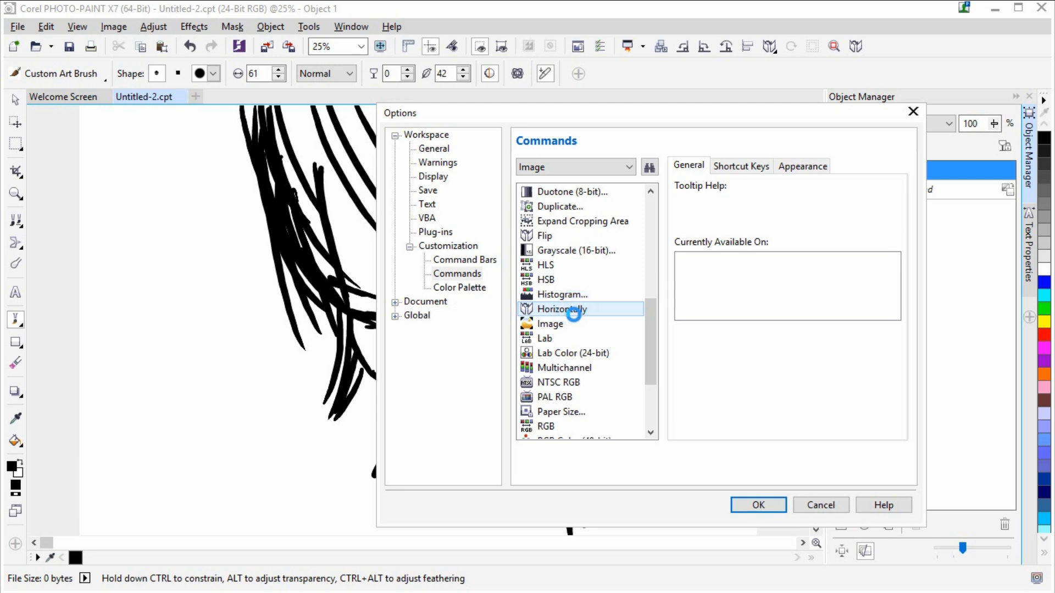
{"action": "left_click", "coordinate": [561, 309]}
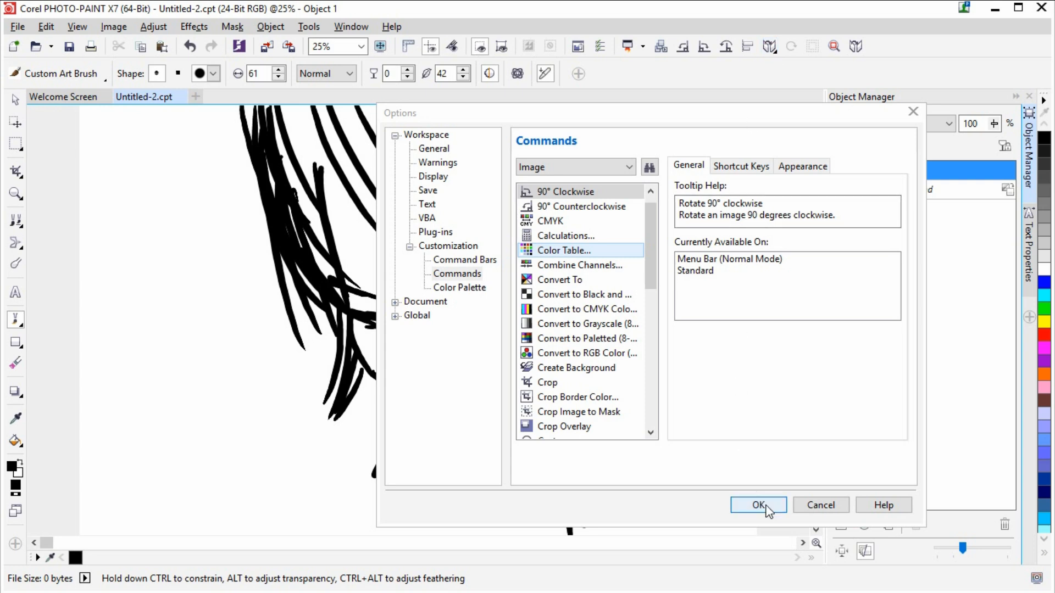
- Confirm Options with OK and flip the face sketch with the toolbar Flip Horizontally button
{"action": "left_click", "coordinate": [758, 506]}
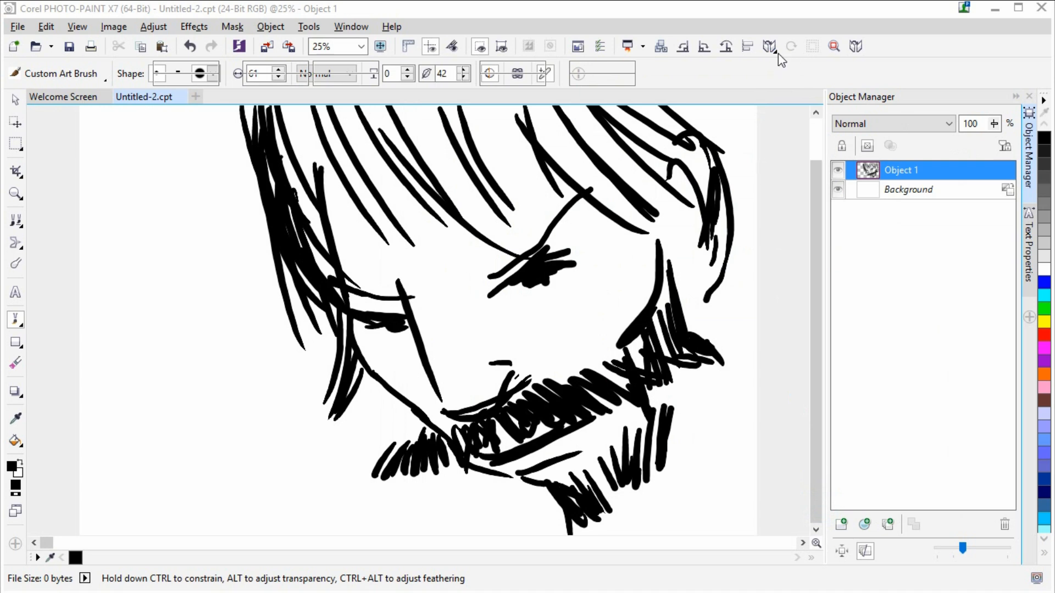
{"action": "left_click", "coordinate": [769, 46]}
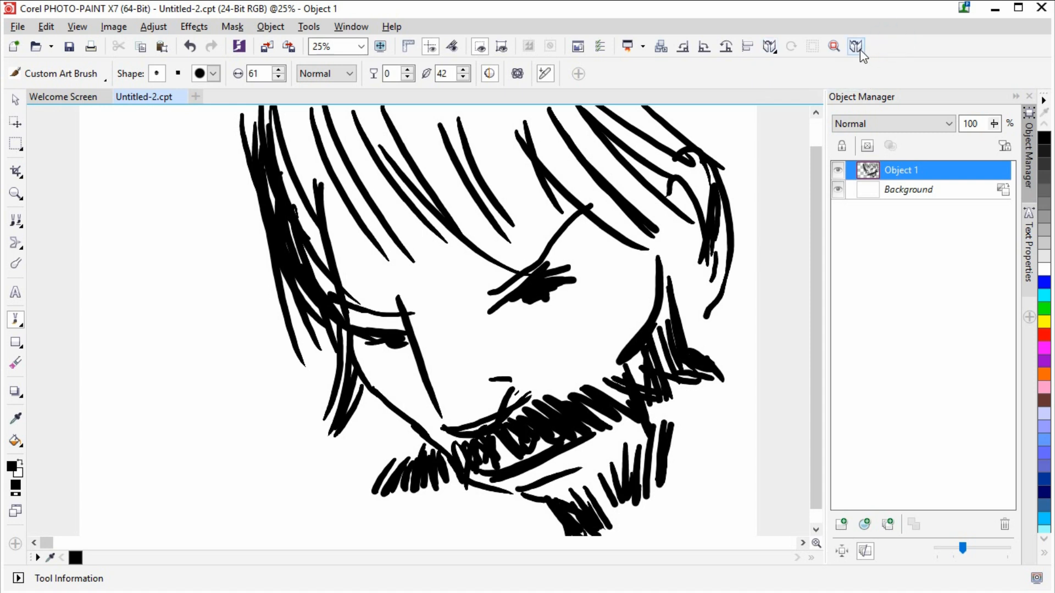
{"action": "mouse_move", "coordinate": [855, 46]}
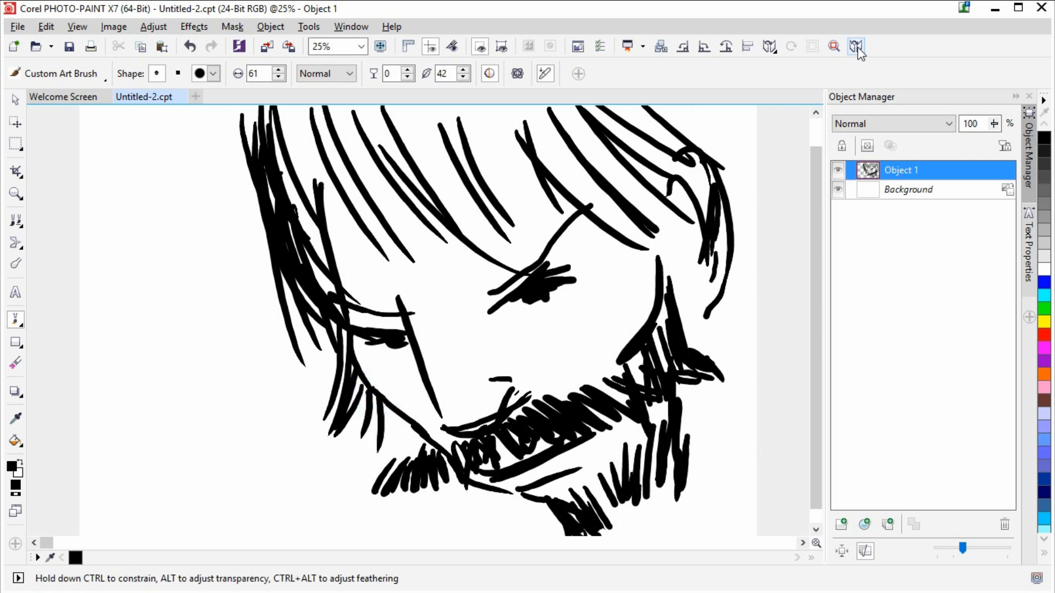
{"action": "left_click", "coordinate": [855, 45]}
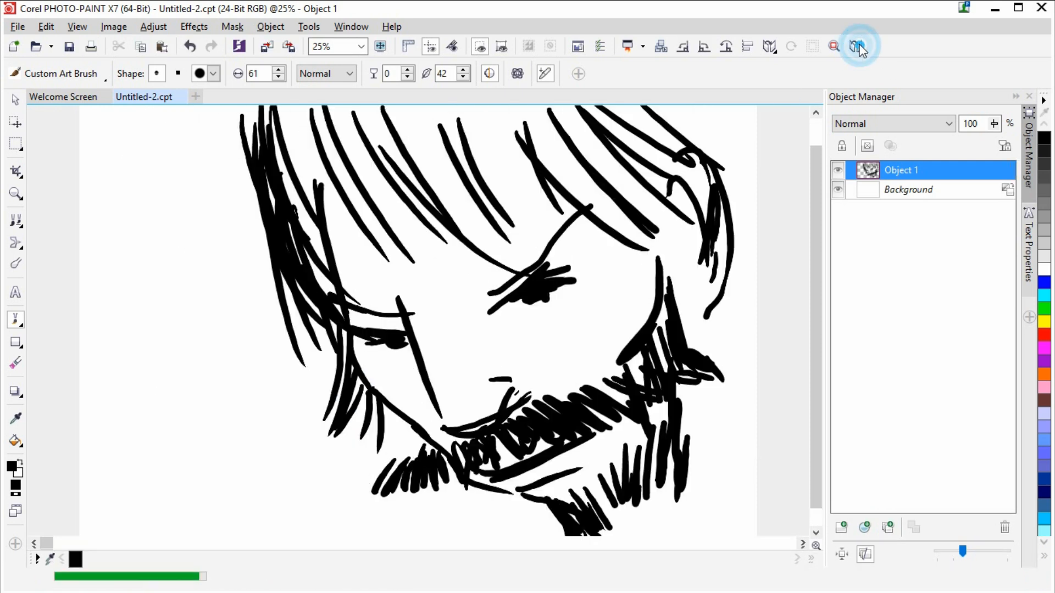